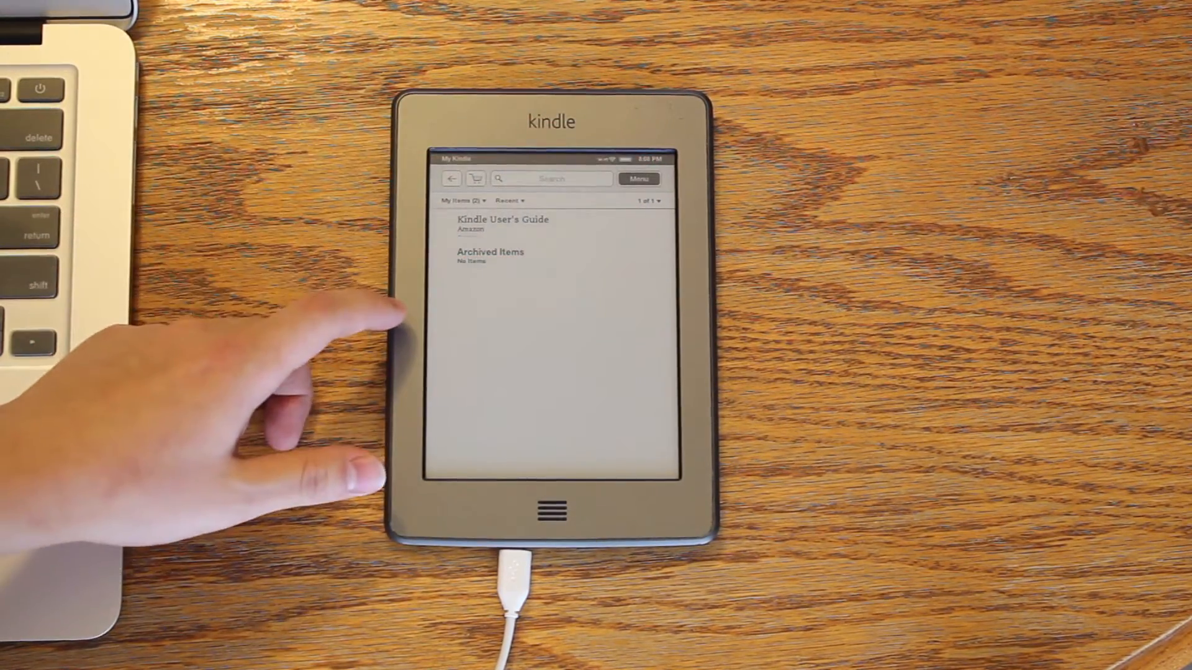
Bring up the Kindle's Settings from the home screen Menu
{"action": "left_click", "coordinate": [638, 179]}
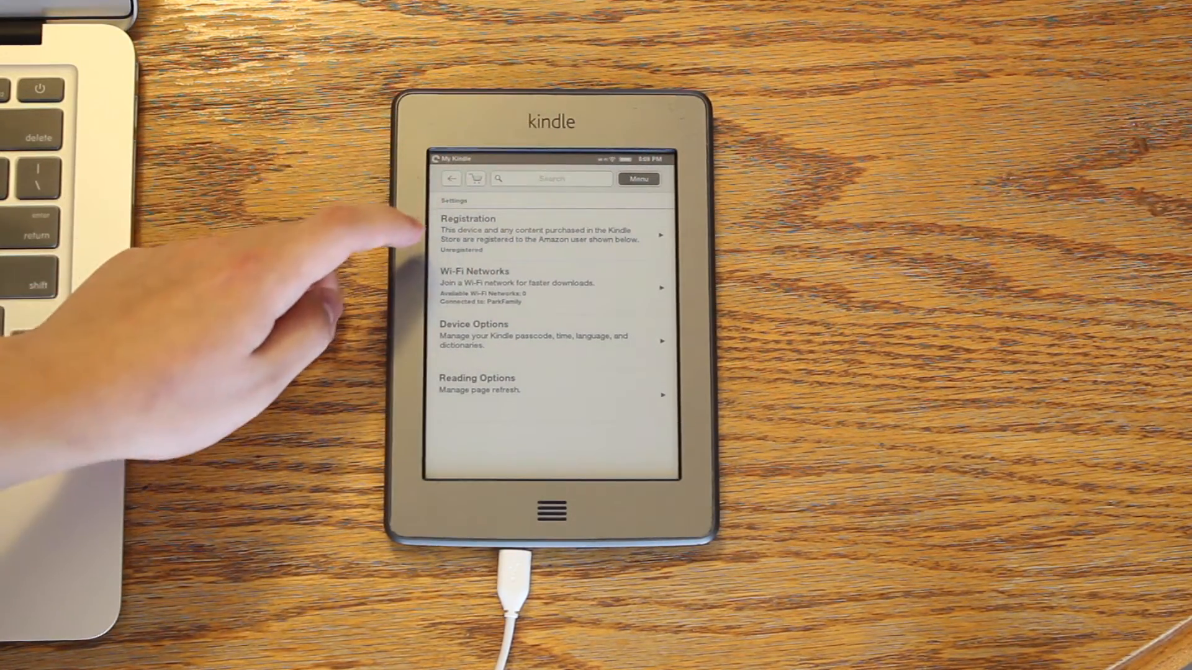
{"action": "left_click", "coordinate": [638, 179]}
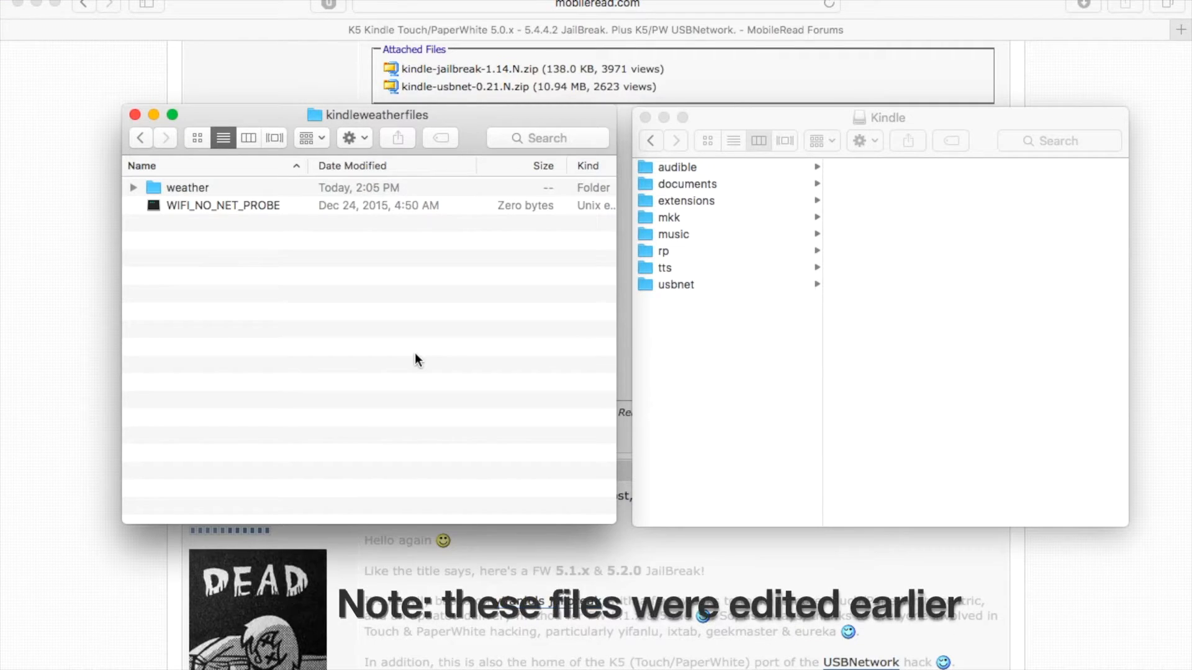
{"action": "mouse_move", "coordinate": [234, 229]}
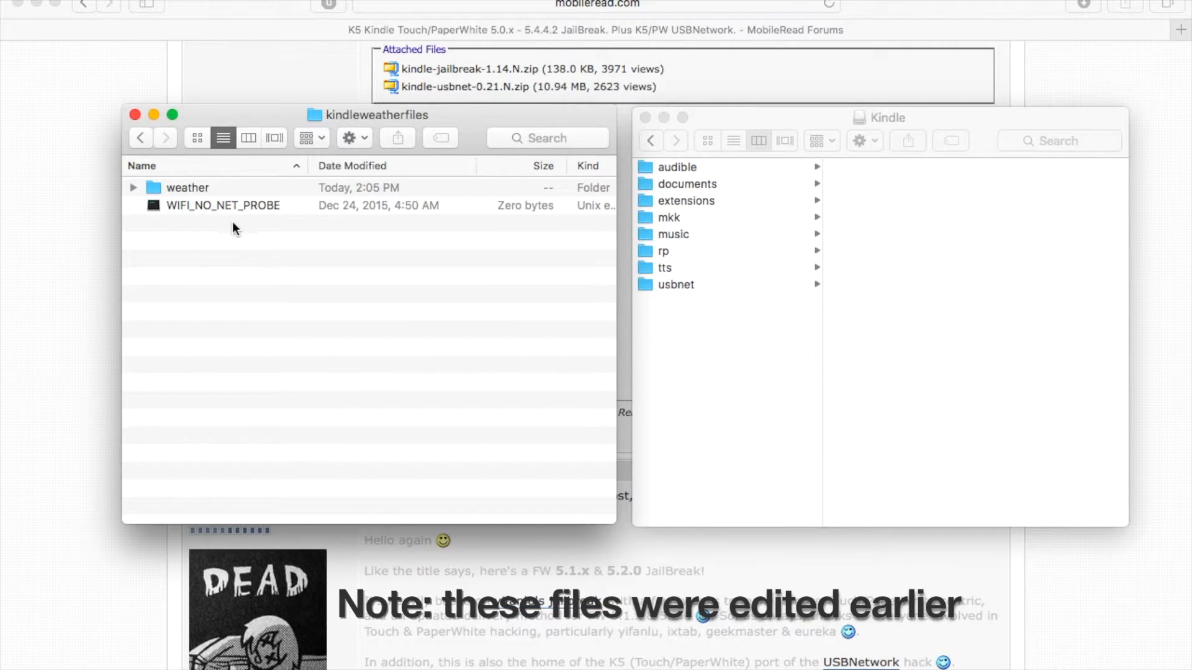
Select the weather folder together with the WIFI_NO_NET_PROBE file in kindleweatherfiles
{"action": "left_click", "coordinate": [235, 187]}
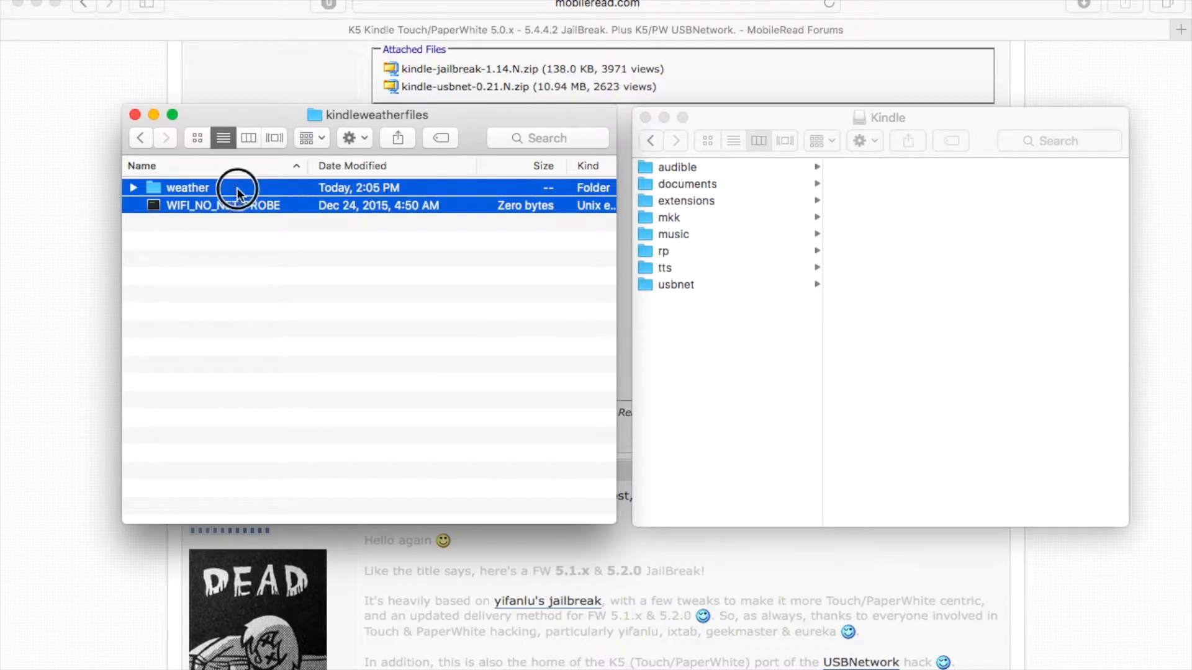